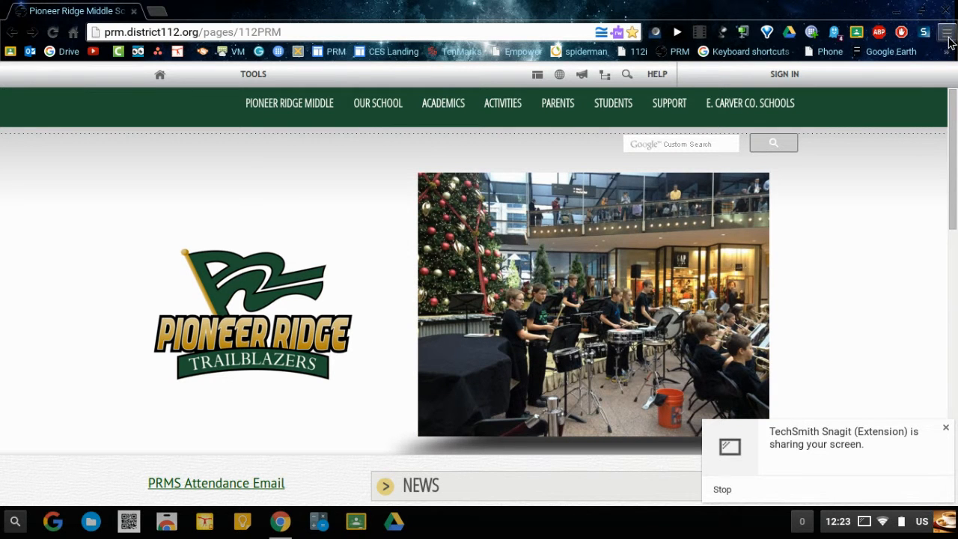
Step: Open Chrome's Extensions page from the browser menu's More tools
click(949, 32)
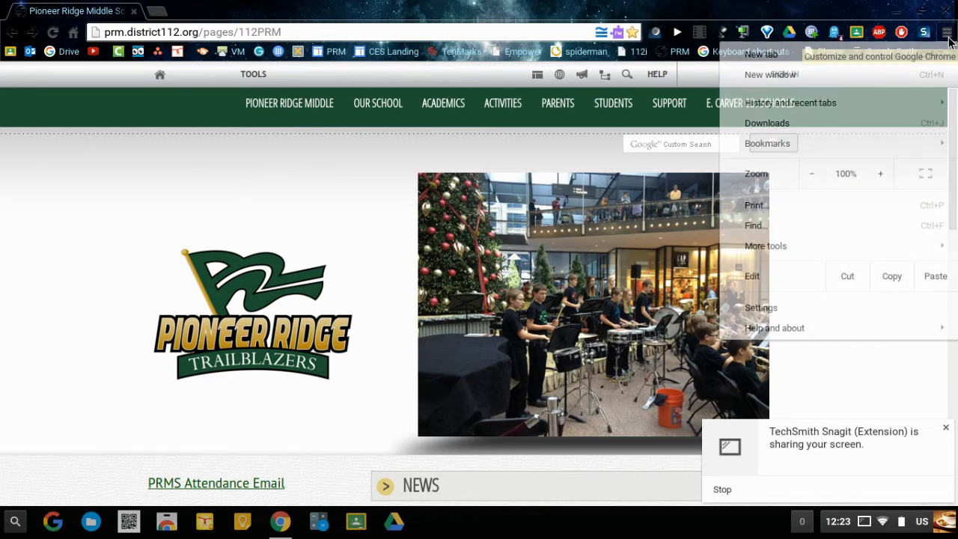
mouse_move(812, 221)
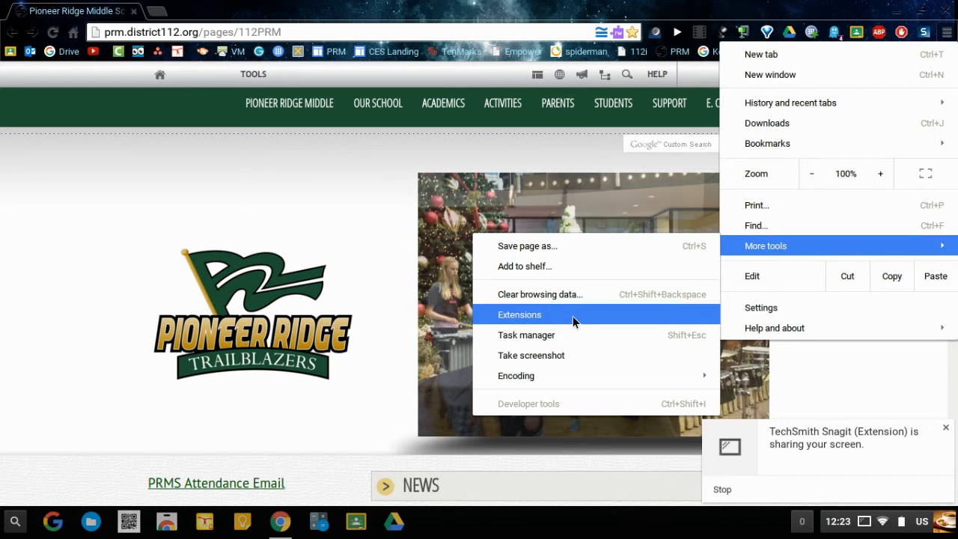
click(520, 314)
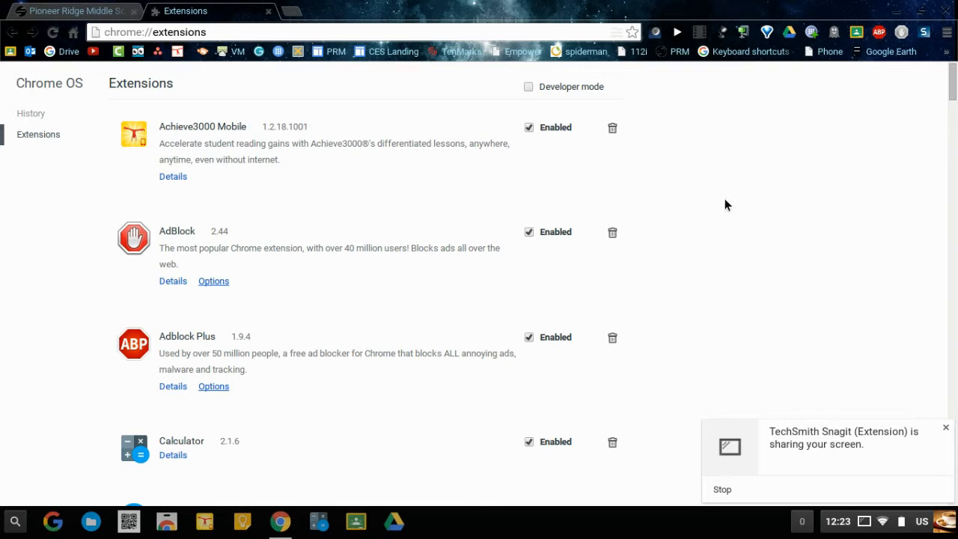
mouse_move(701, 174)
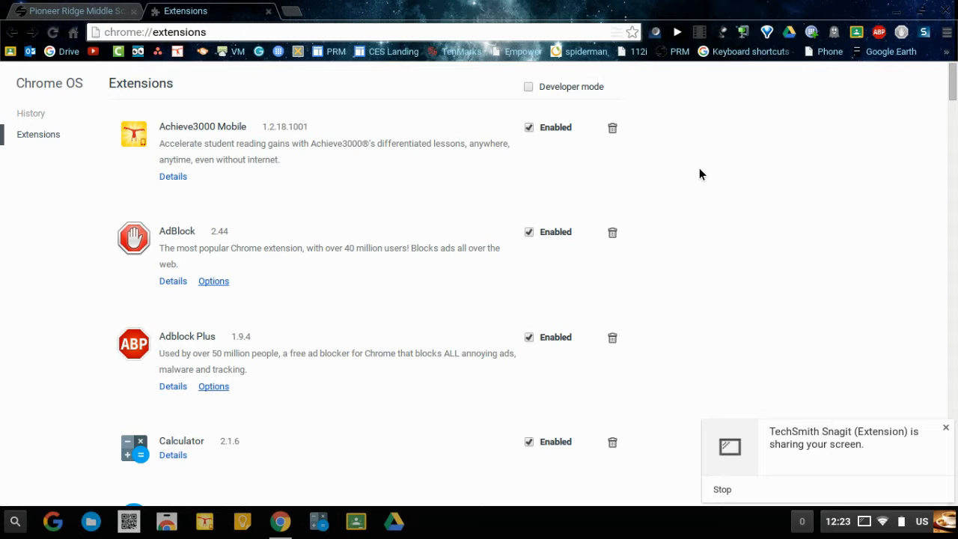
scroll(down, 3)
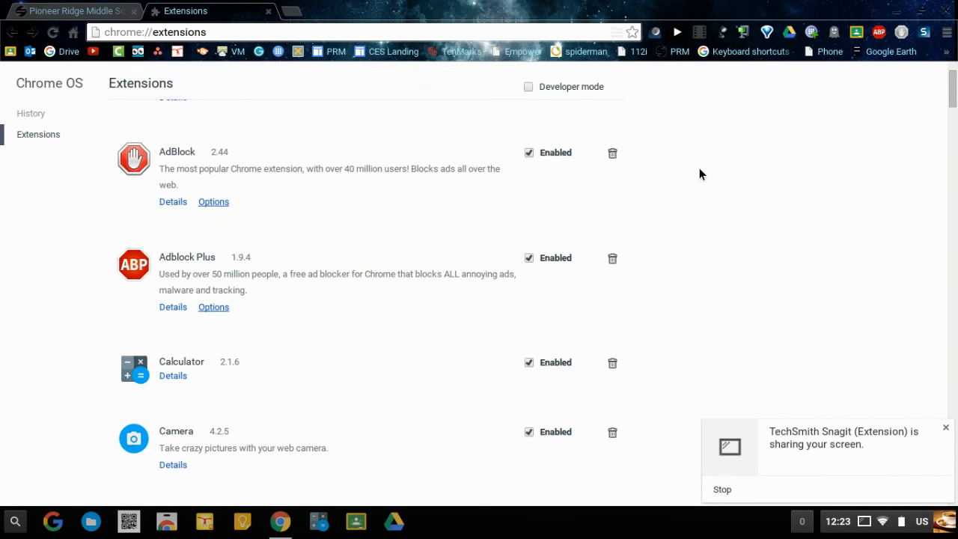
scroll(down, 3)
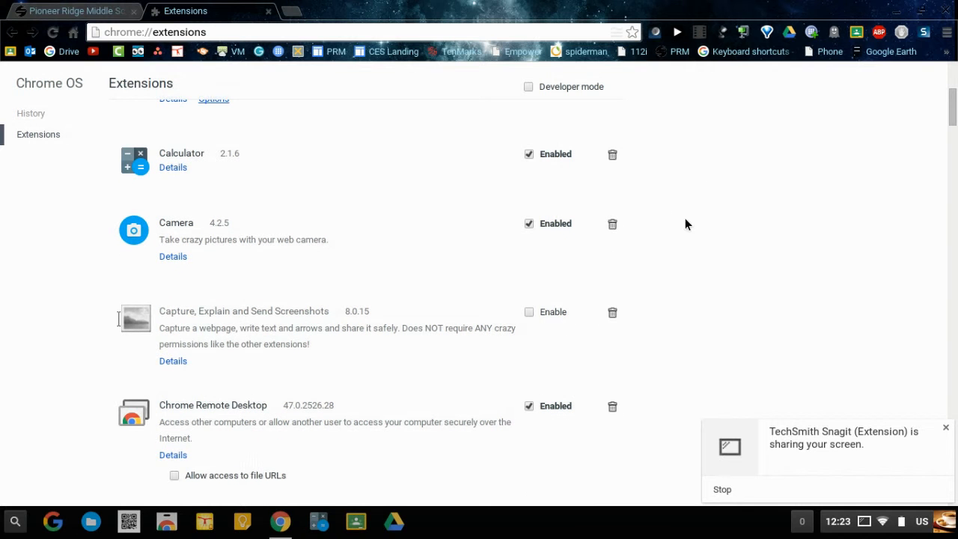
mouse_move(692, 208)
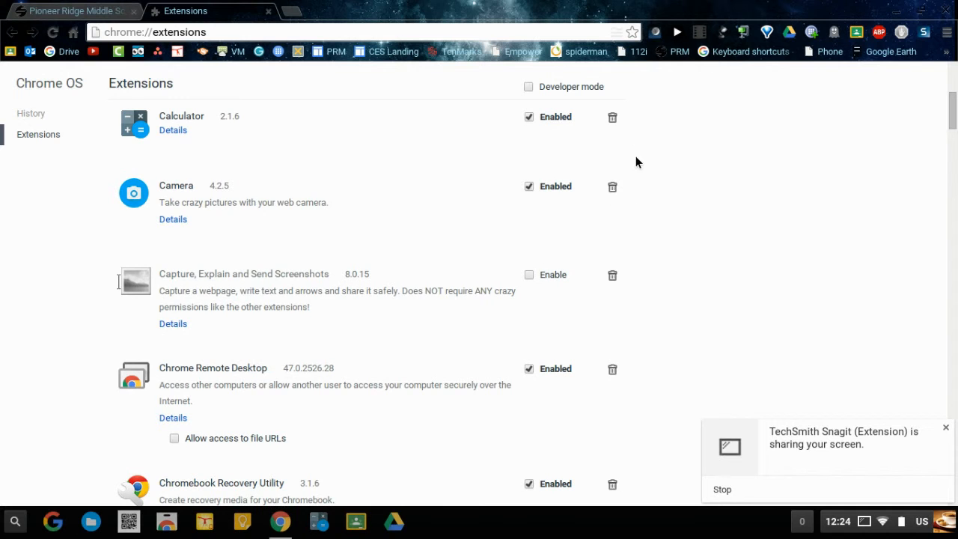
scroll(down, 3)
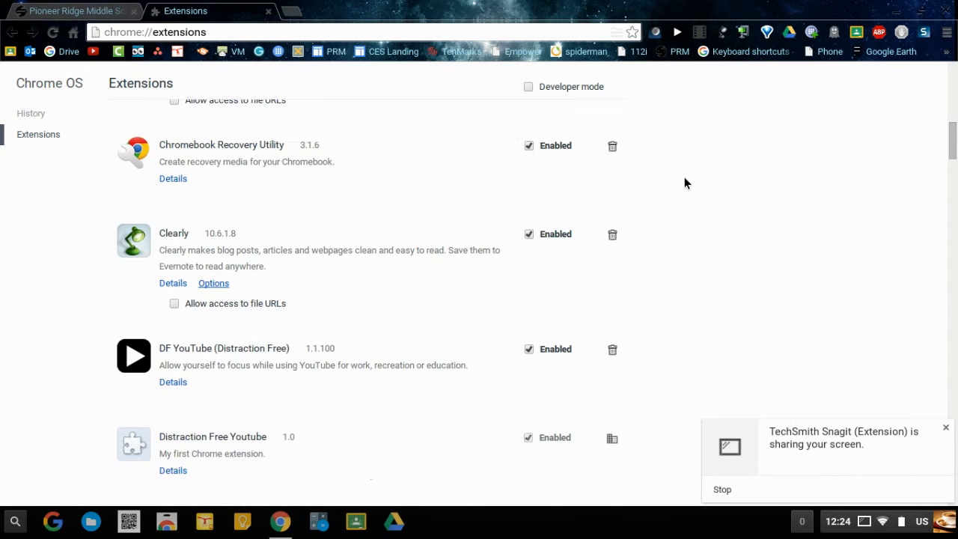
scroll(down, 3)
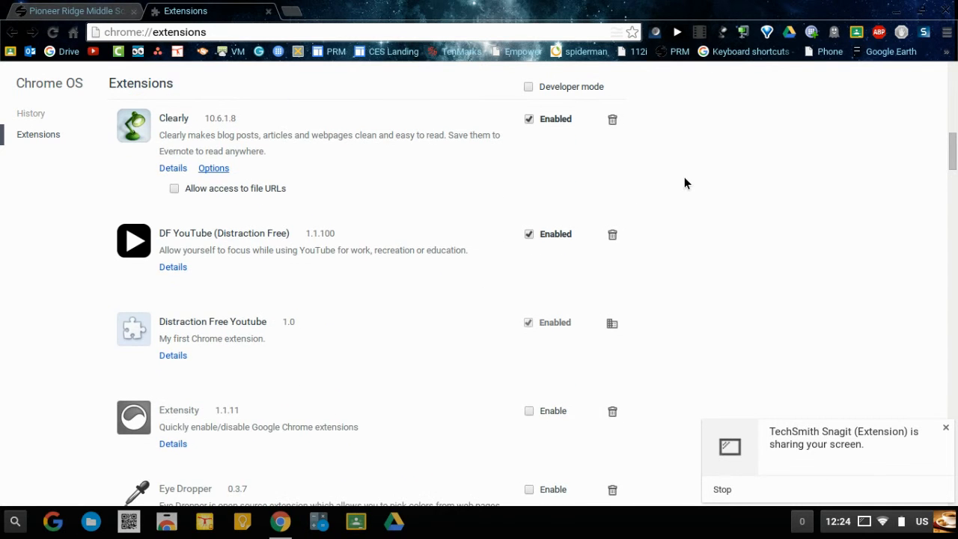
scroll(down, 3)
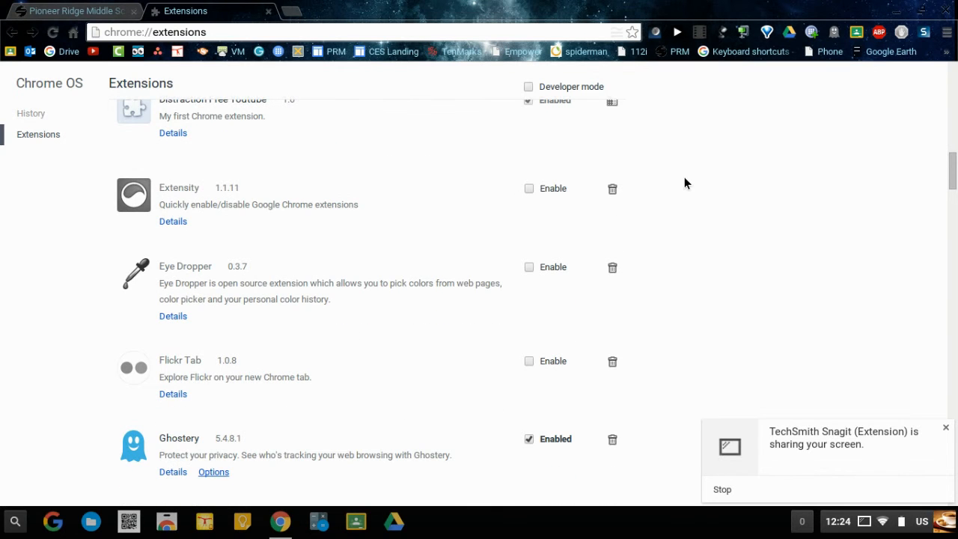
mouse_move(613, 267)
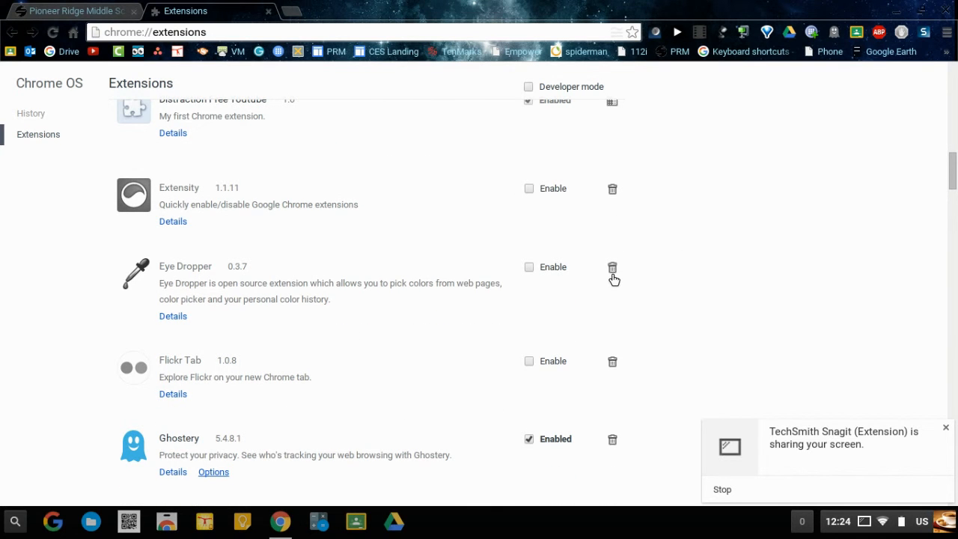
mouse_move(613, 267)
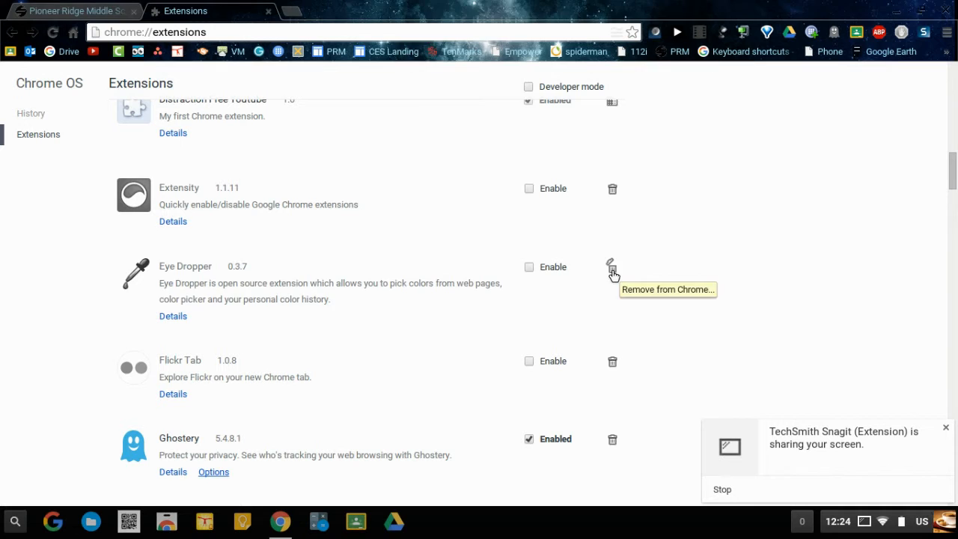
click(613, 266)
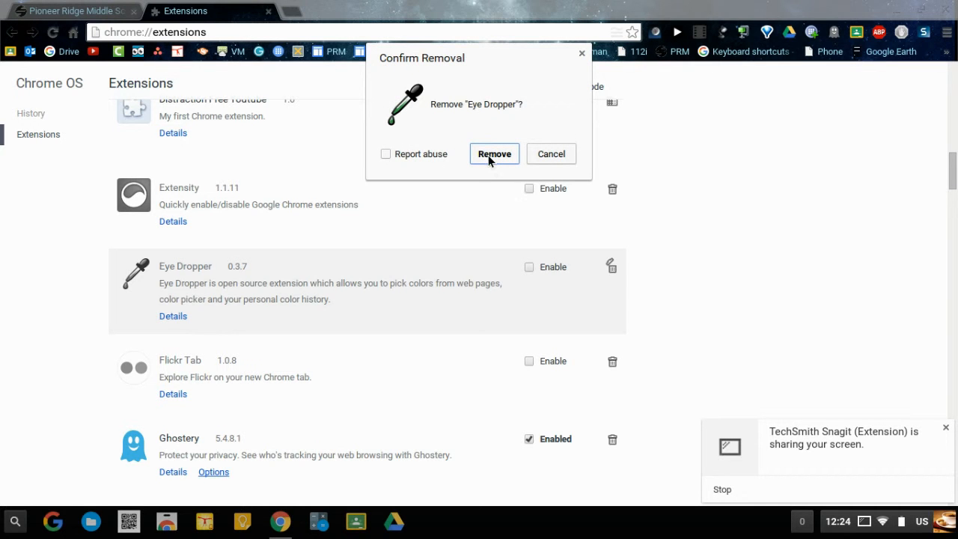
mouse_move(576, 72)
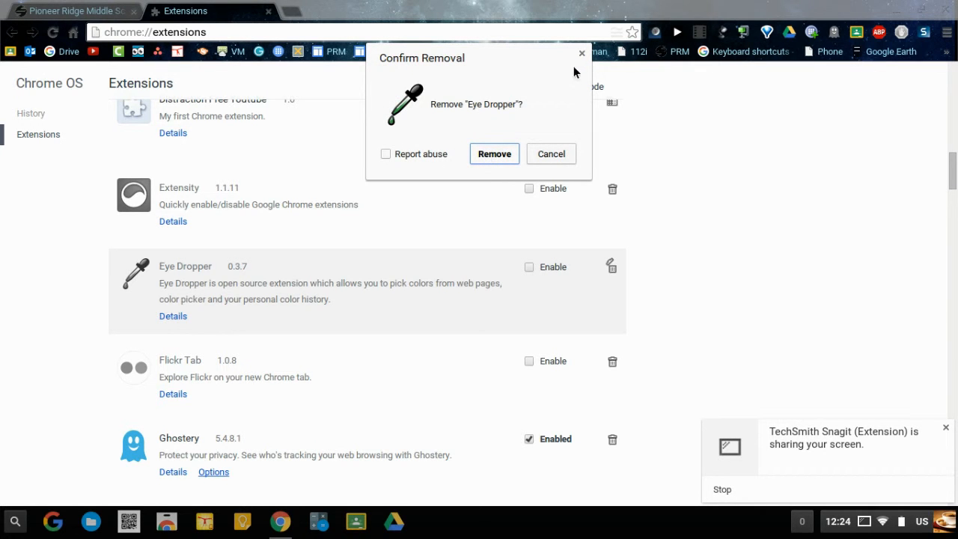
click(551, 154)
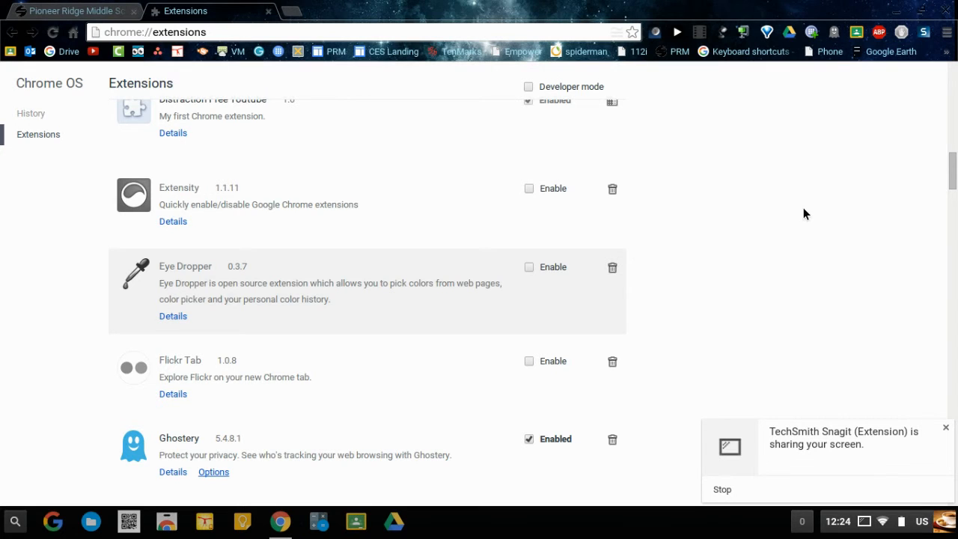
mouse_move(849, 418)
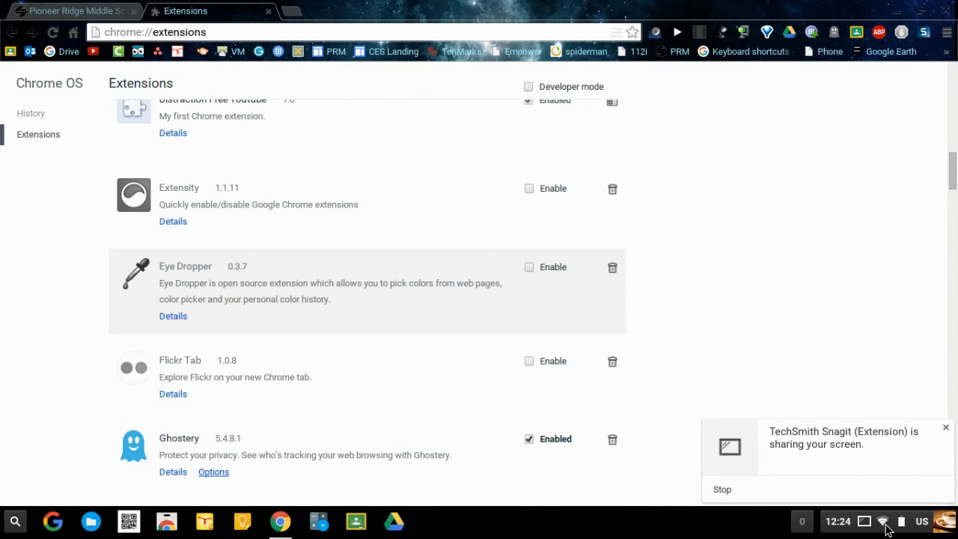
Step: Open Chrome OS Settings from the status tray and scroll down to Reset settings
click(883, 521)
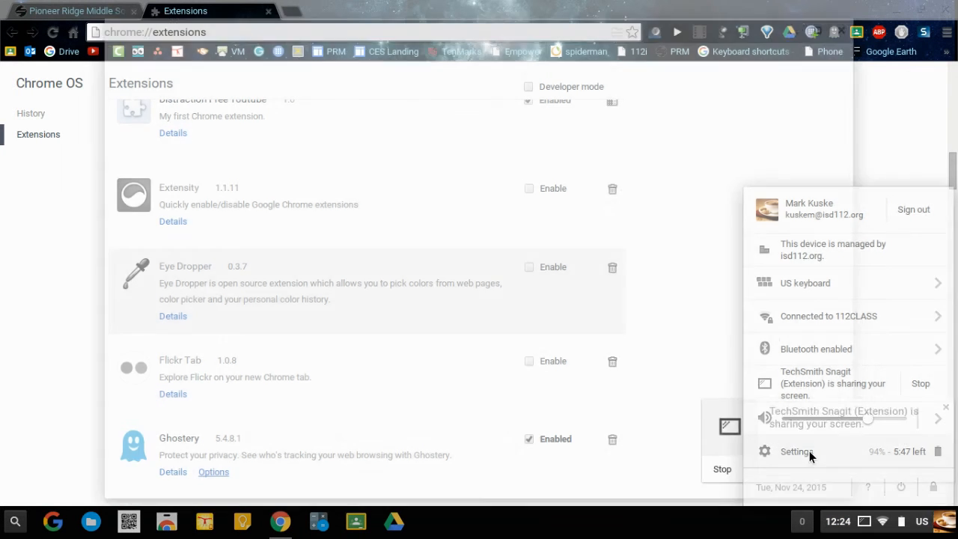
click(796, 452)
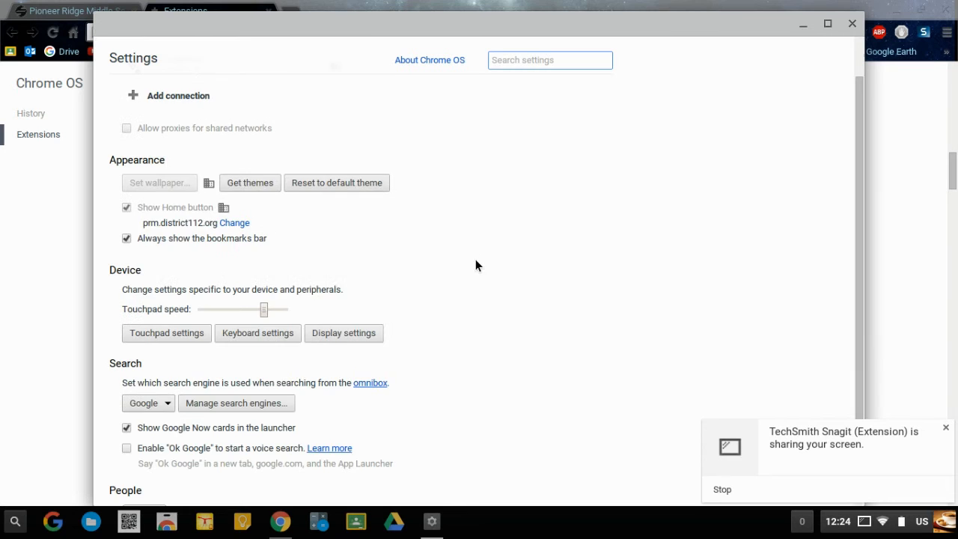
scroll(down, 3)
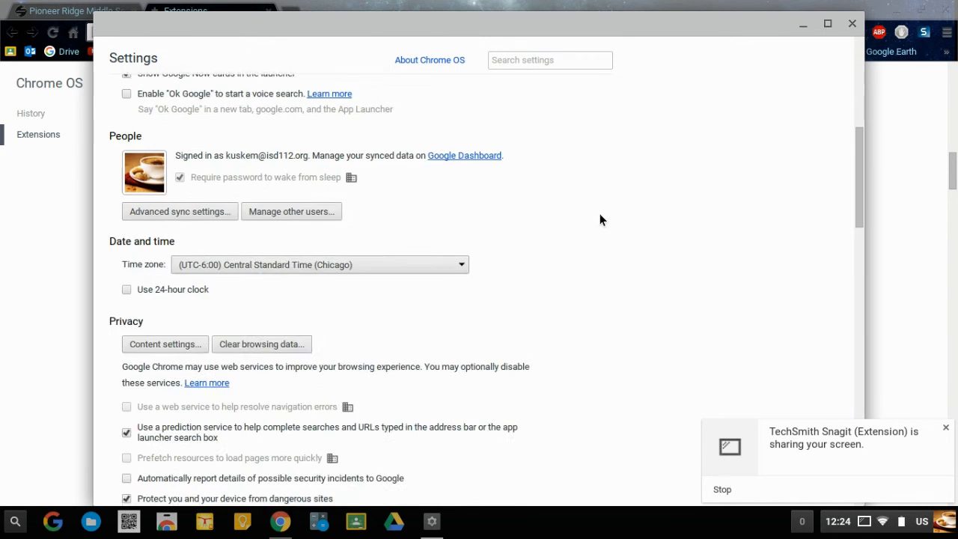
scroll(down, 3)
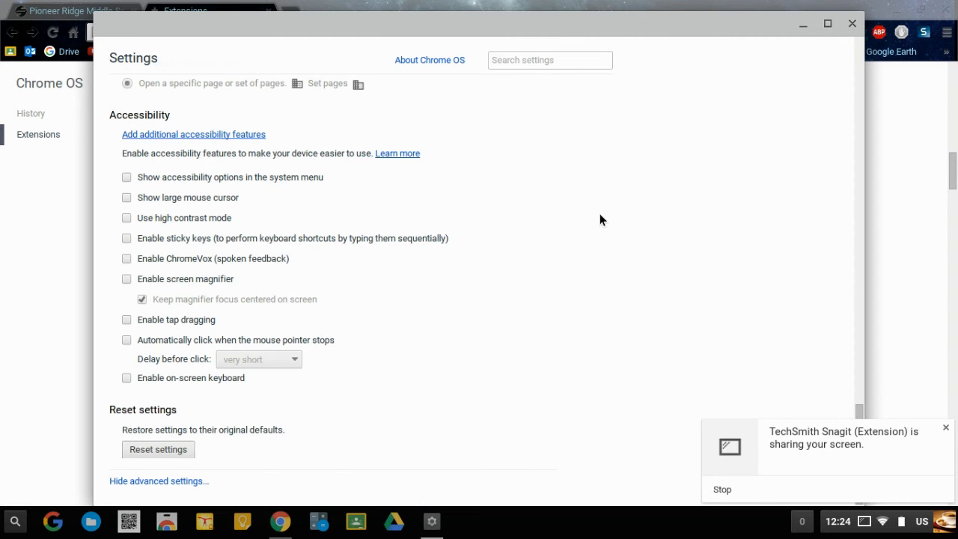
Step: Open the Reset settings confirmation dialog for restoring defaults
click(157, 449)
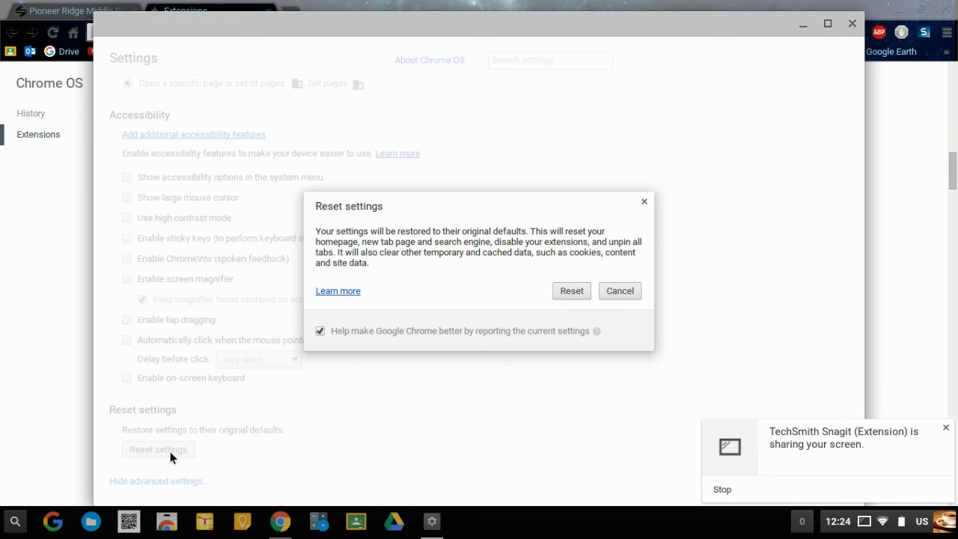
mouse_move(571, 290)
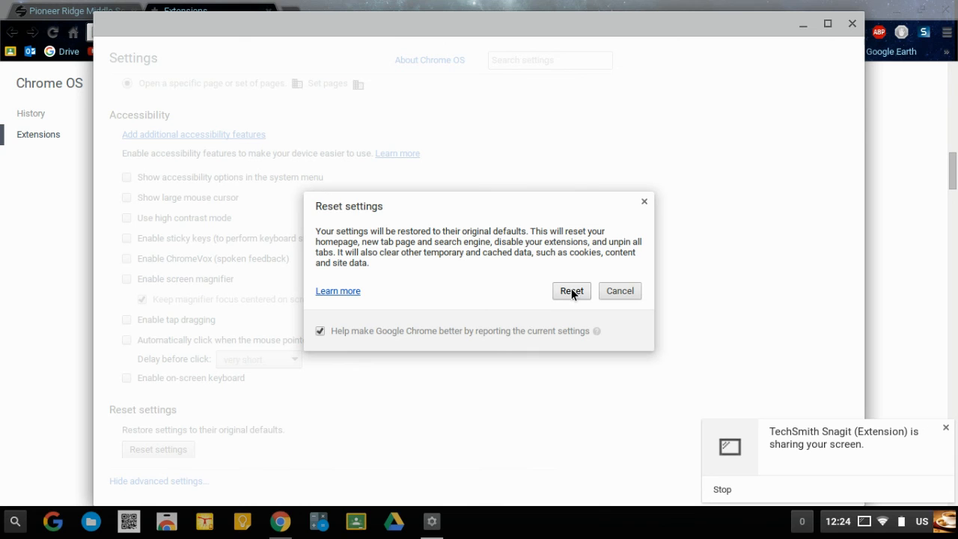
mouse_move(721, 506)
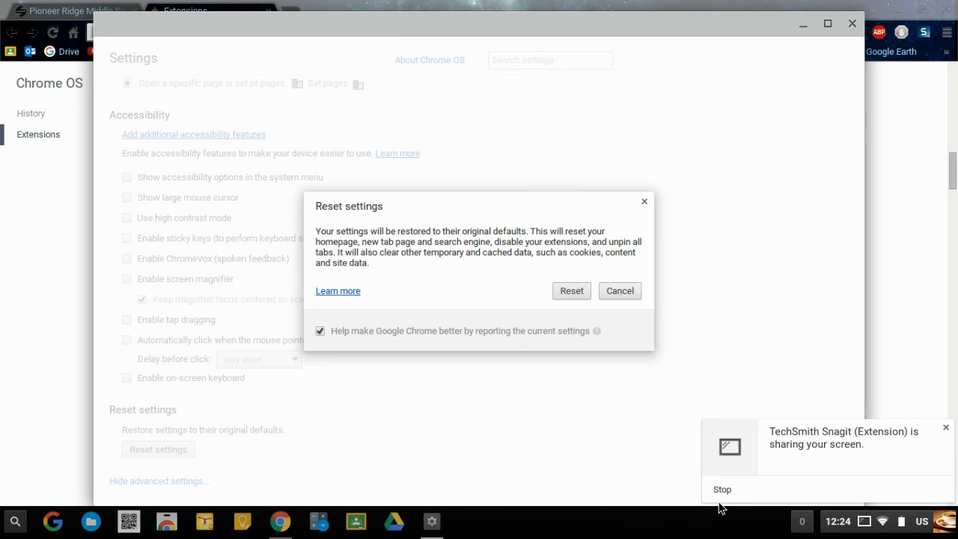
mouse_move(750, 488)
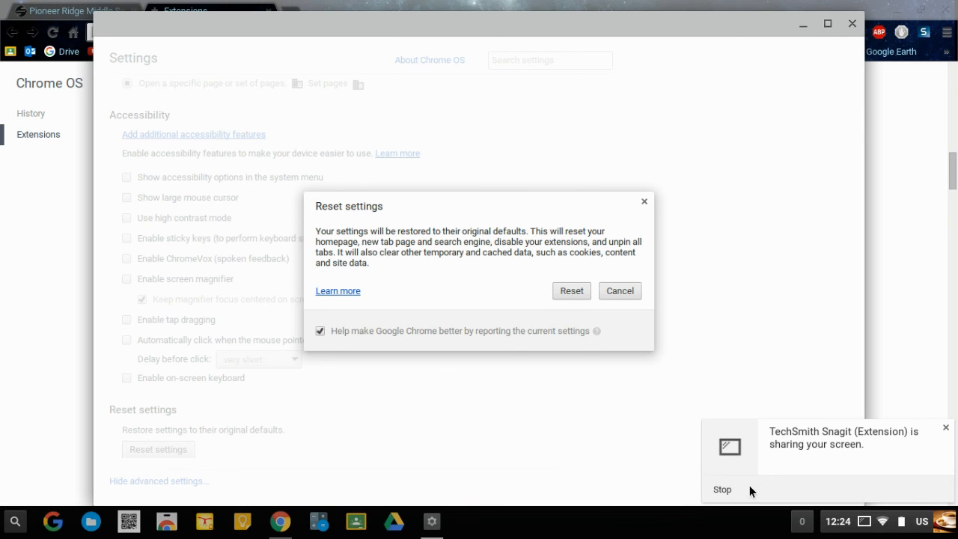